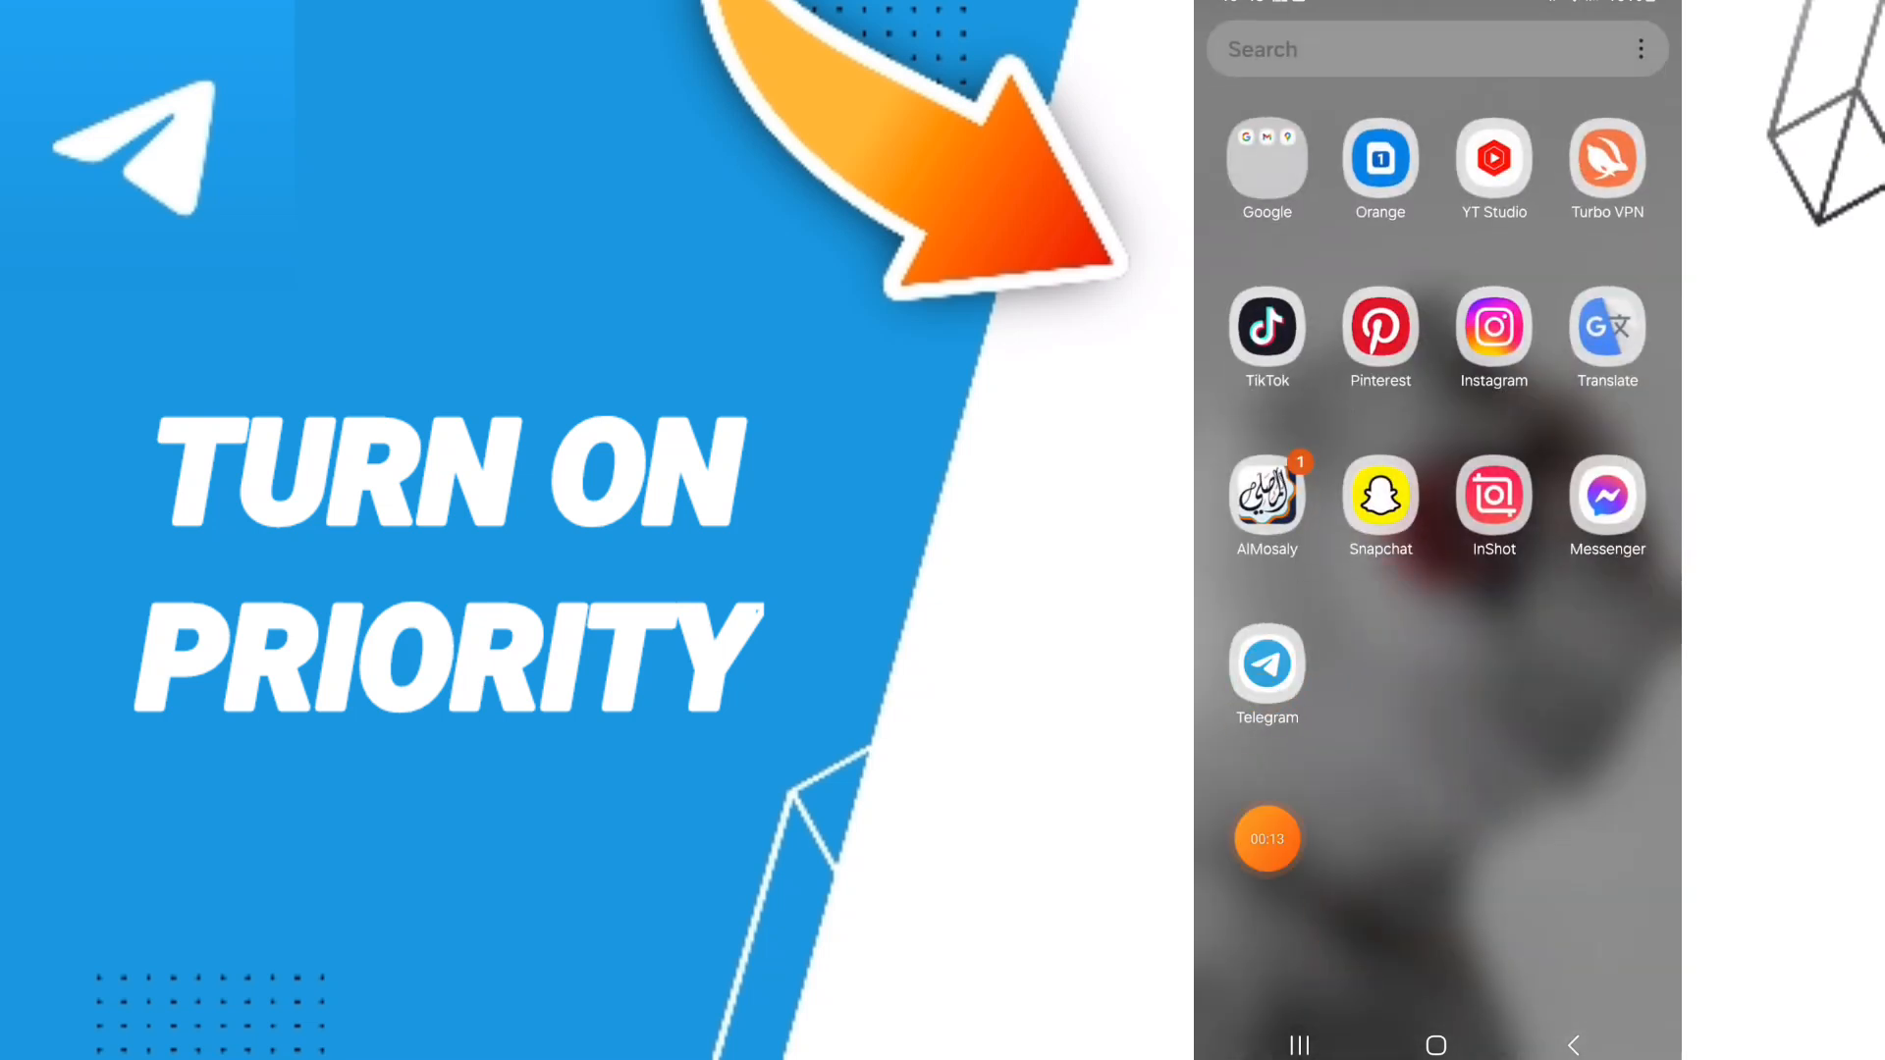
# Launch Telegram from the home screen and reach its side menu
pyautogui.click(1269, 664)
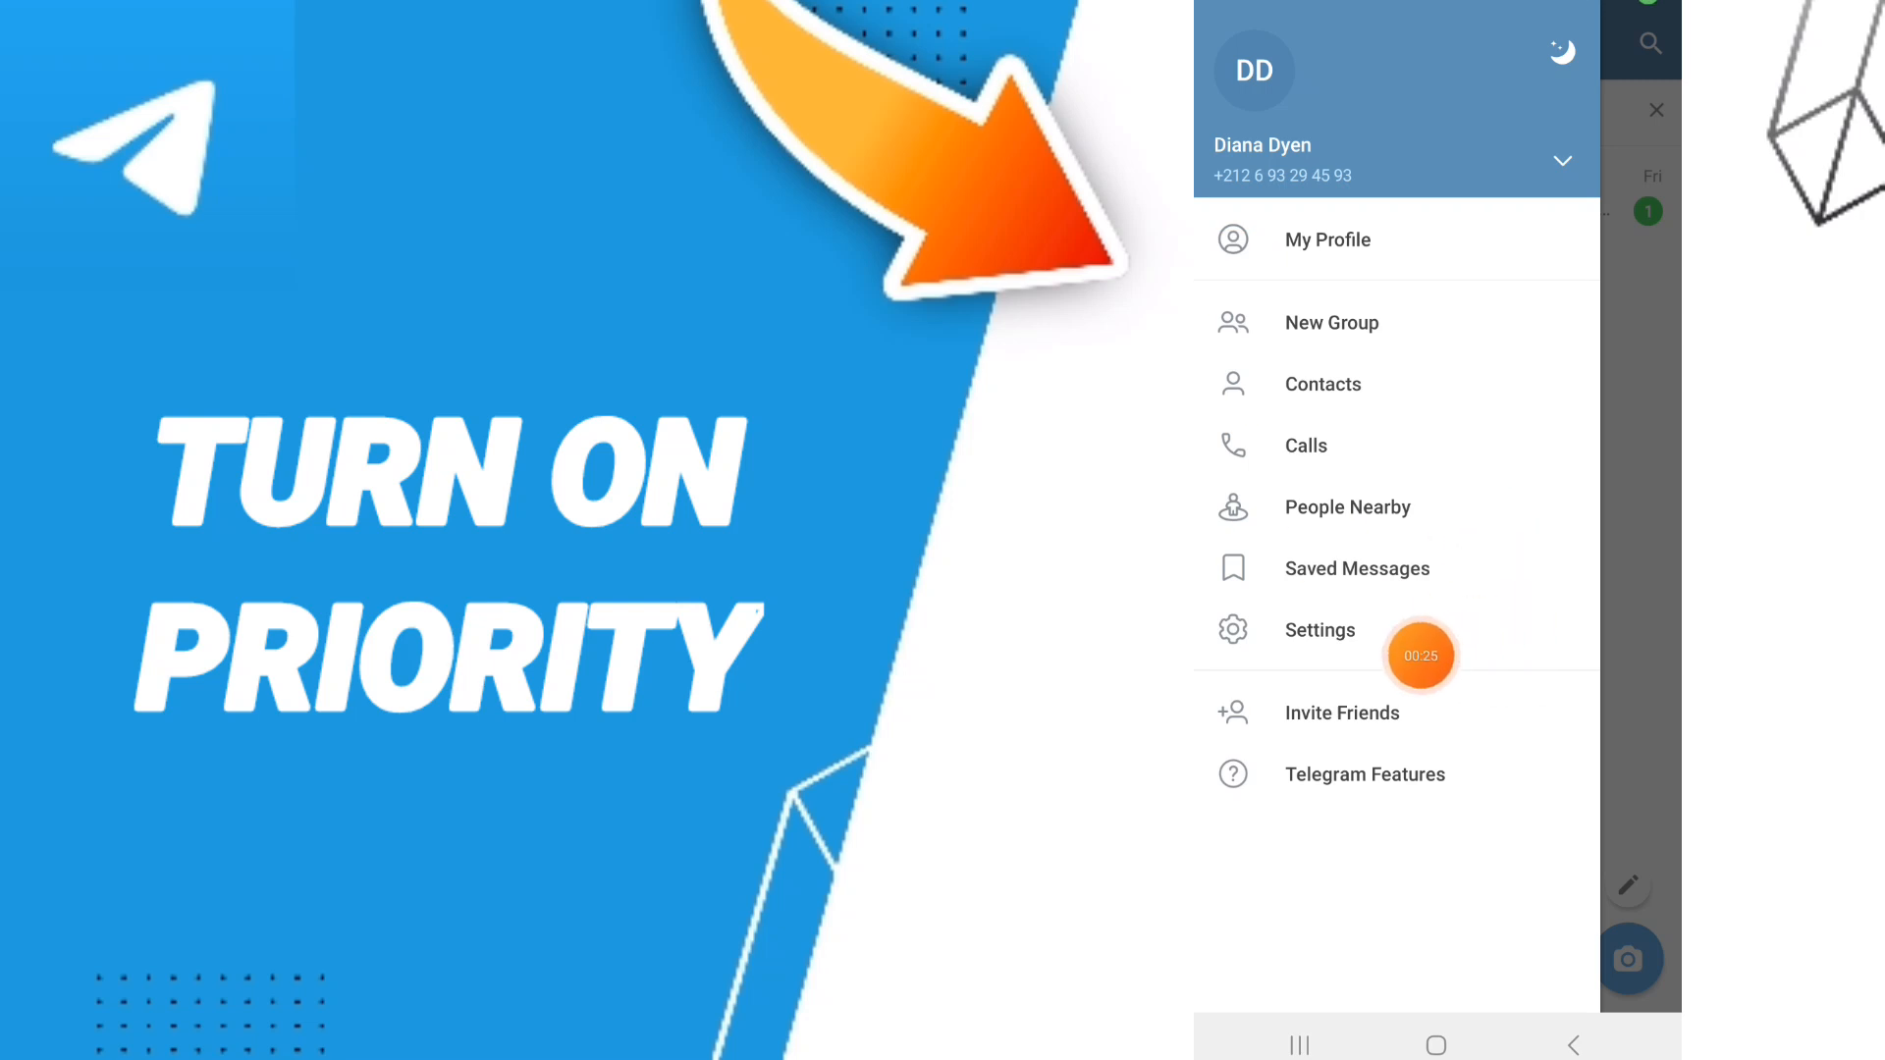
# In Settings > Notifications and Sounds, switch the in-app Priority toggle on
pyautogui.click(1319, 631)
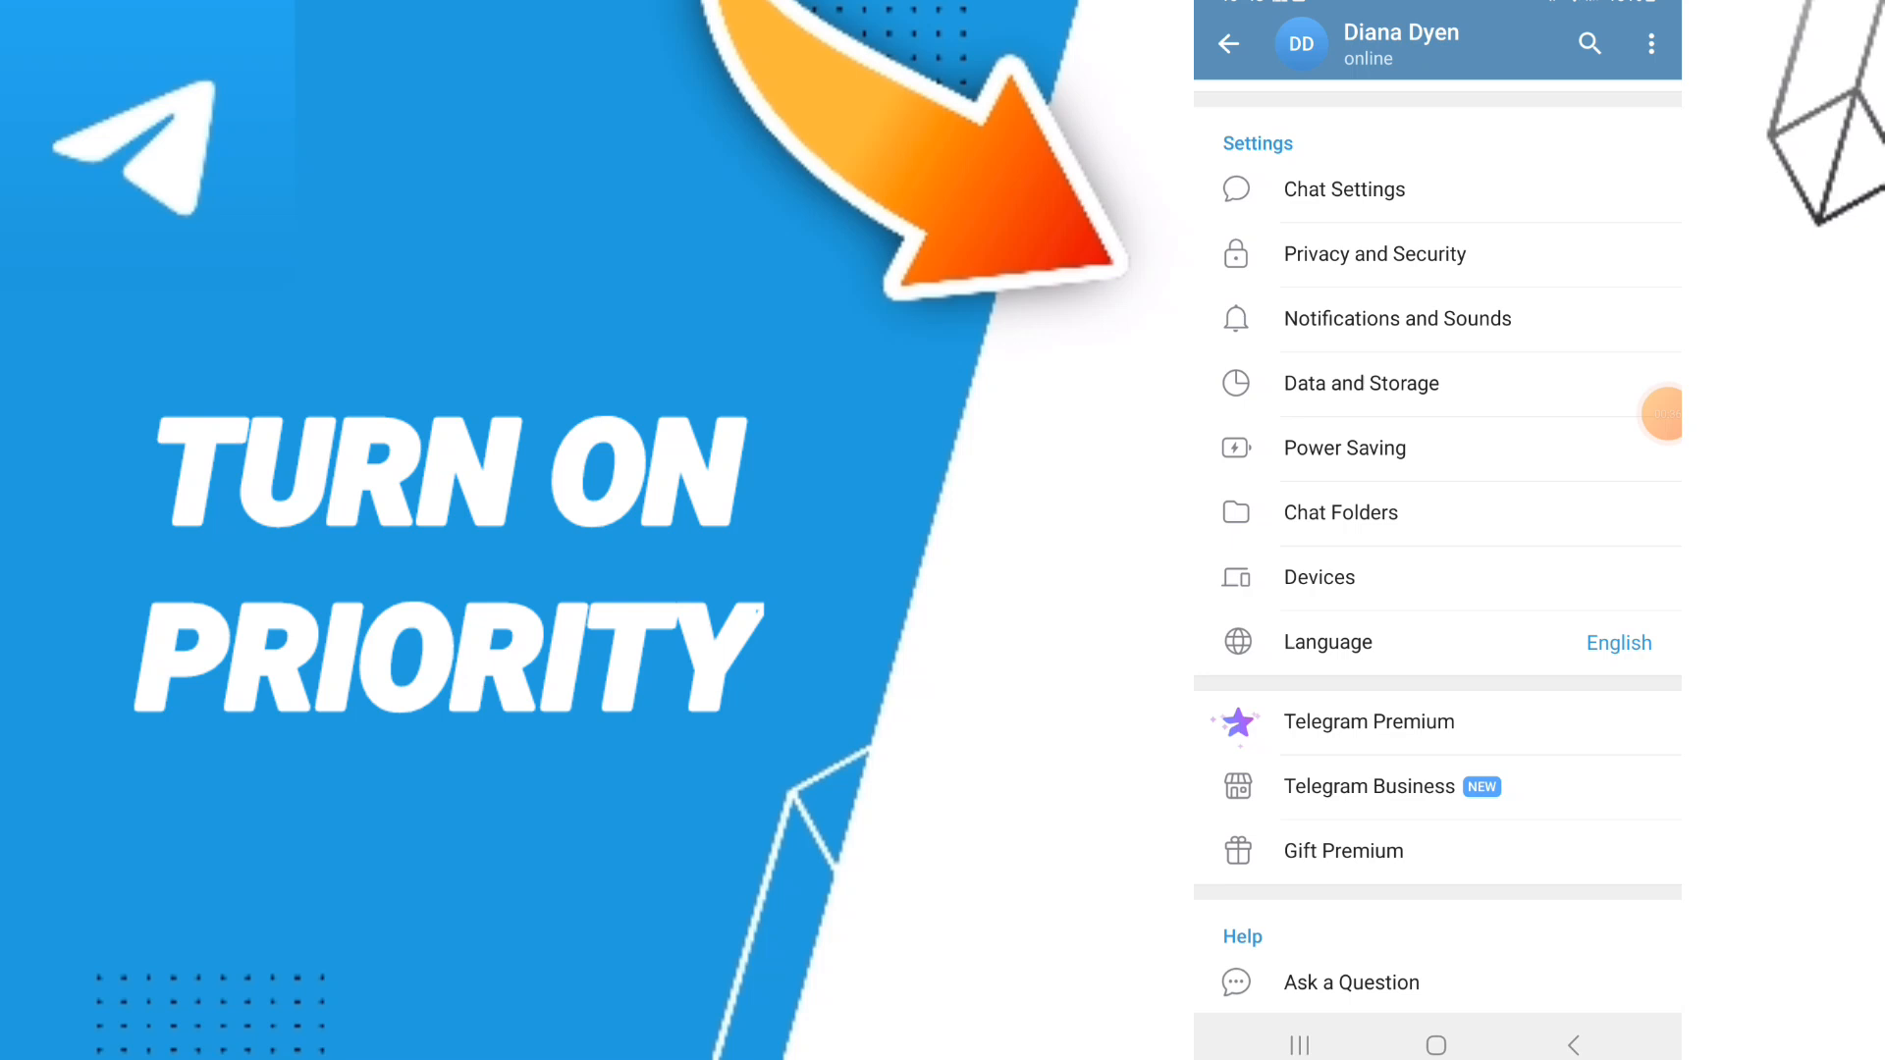
pyautogui.click(1398, 318)
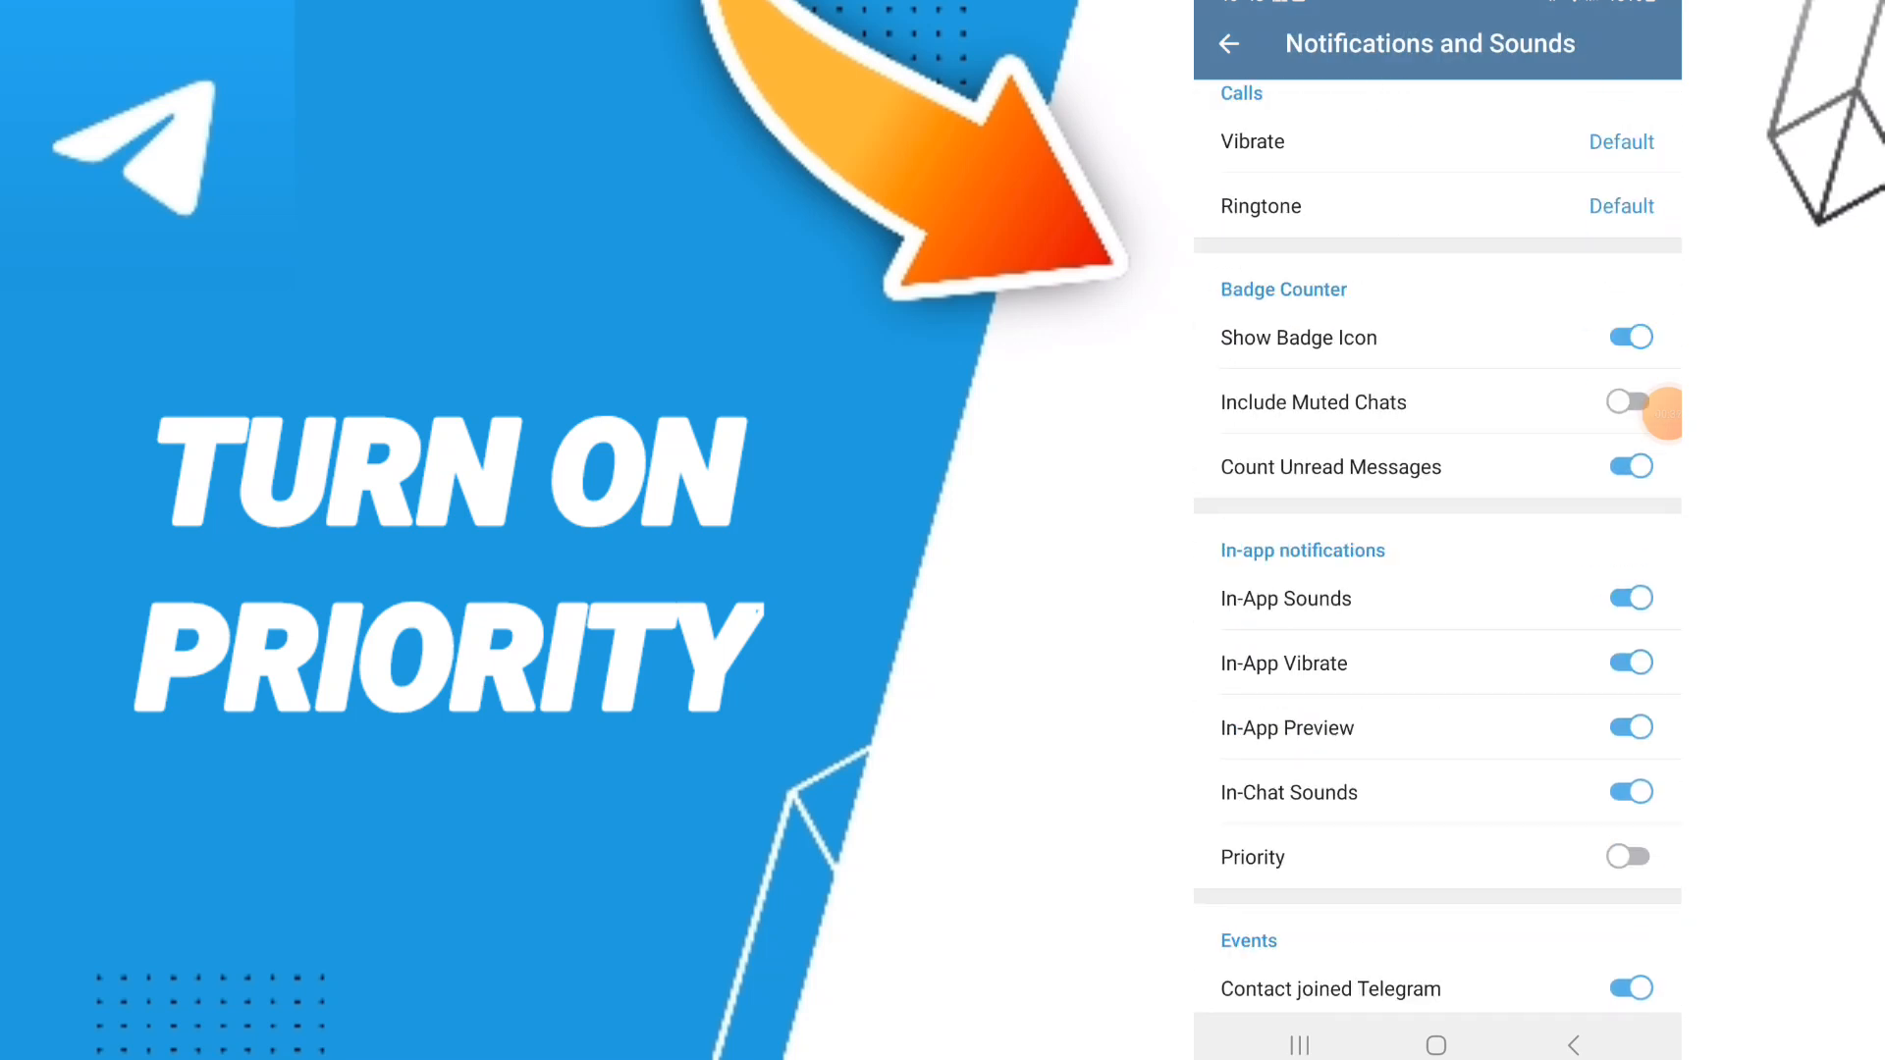
pyautogui.scroll(-3)
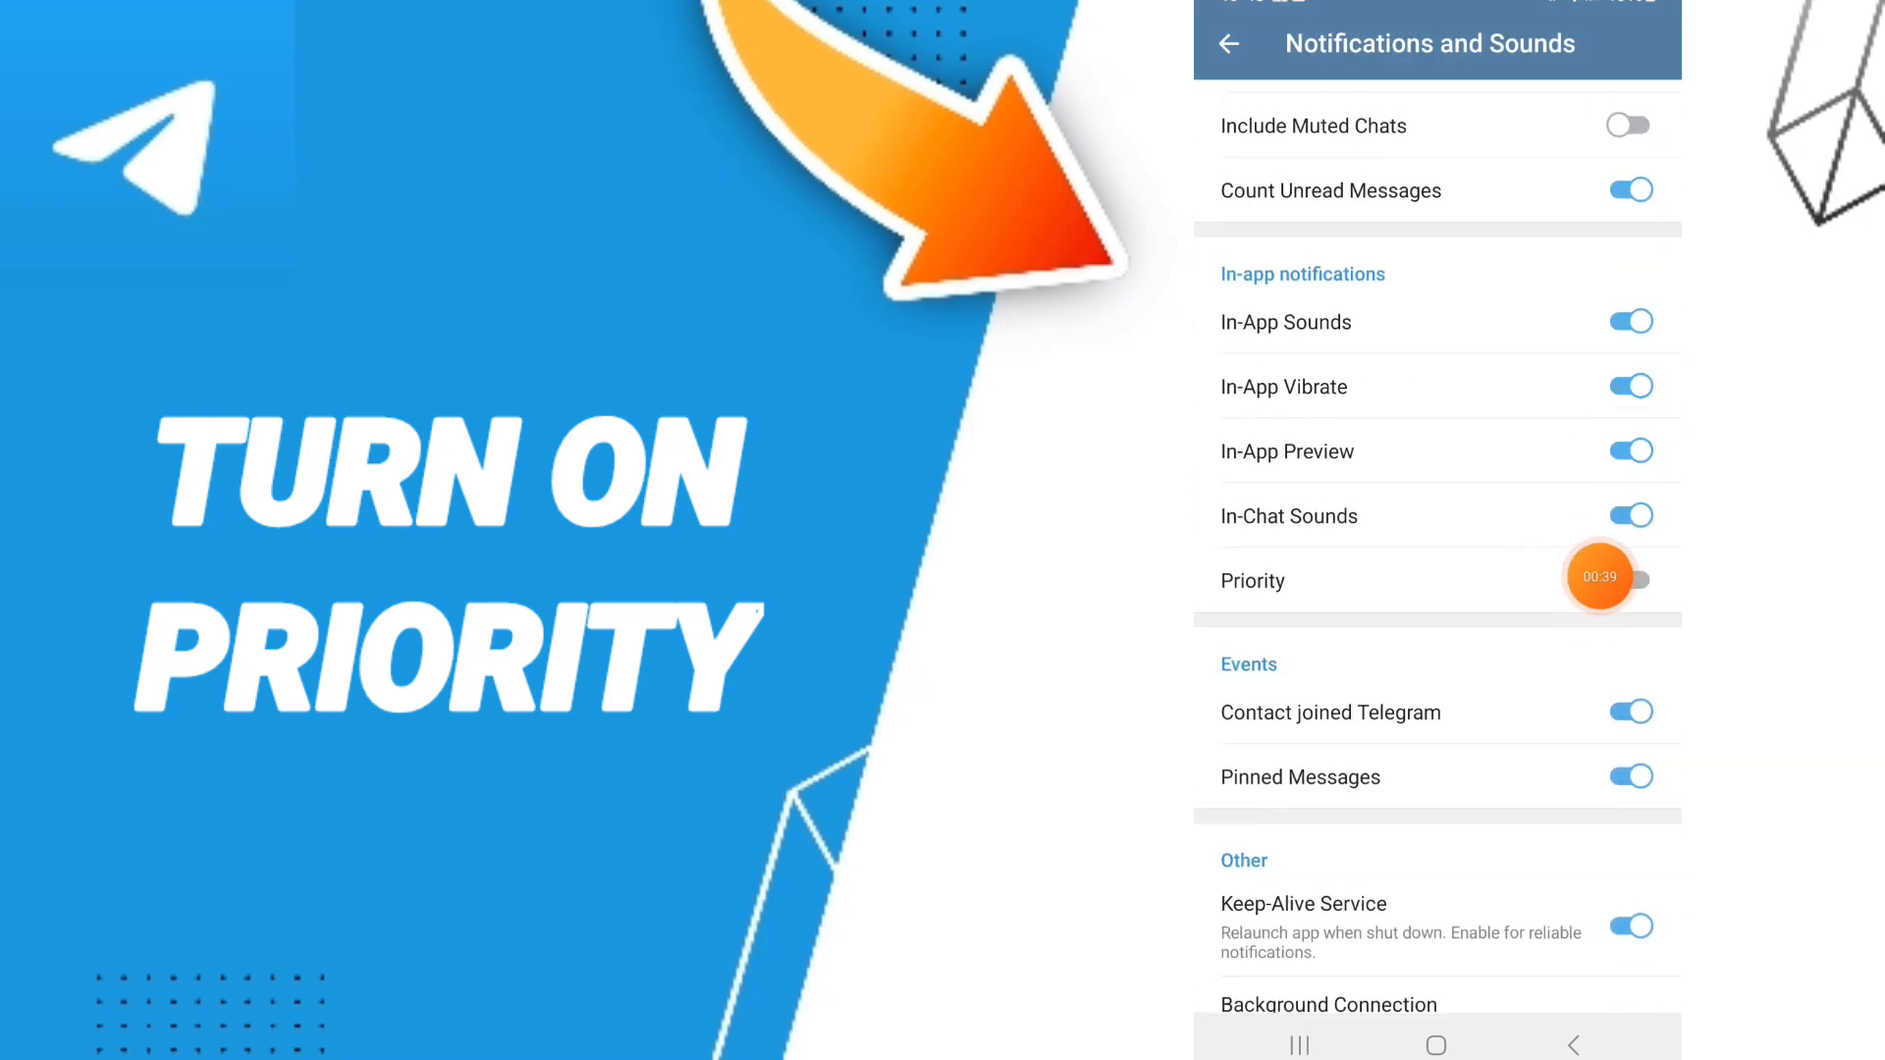
pyautogui.click(1631, 579)
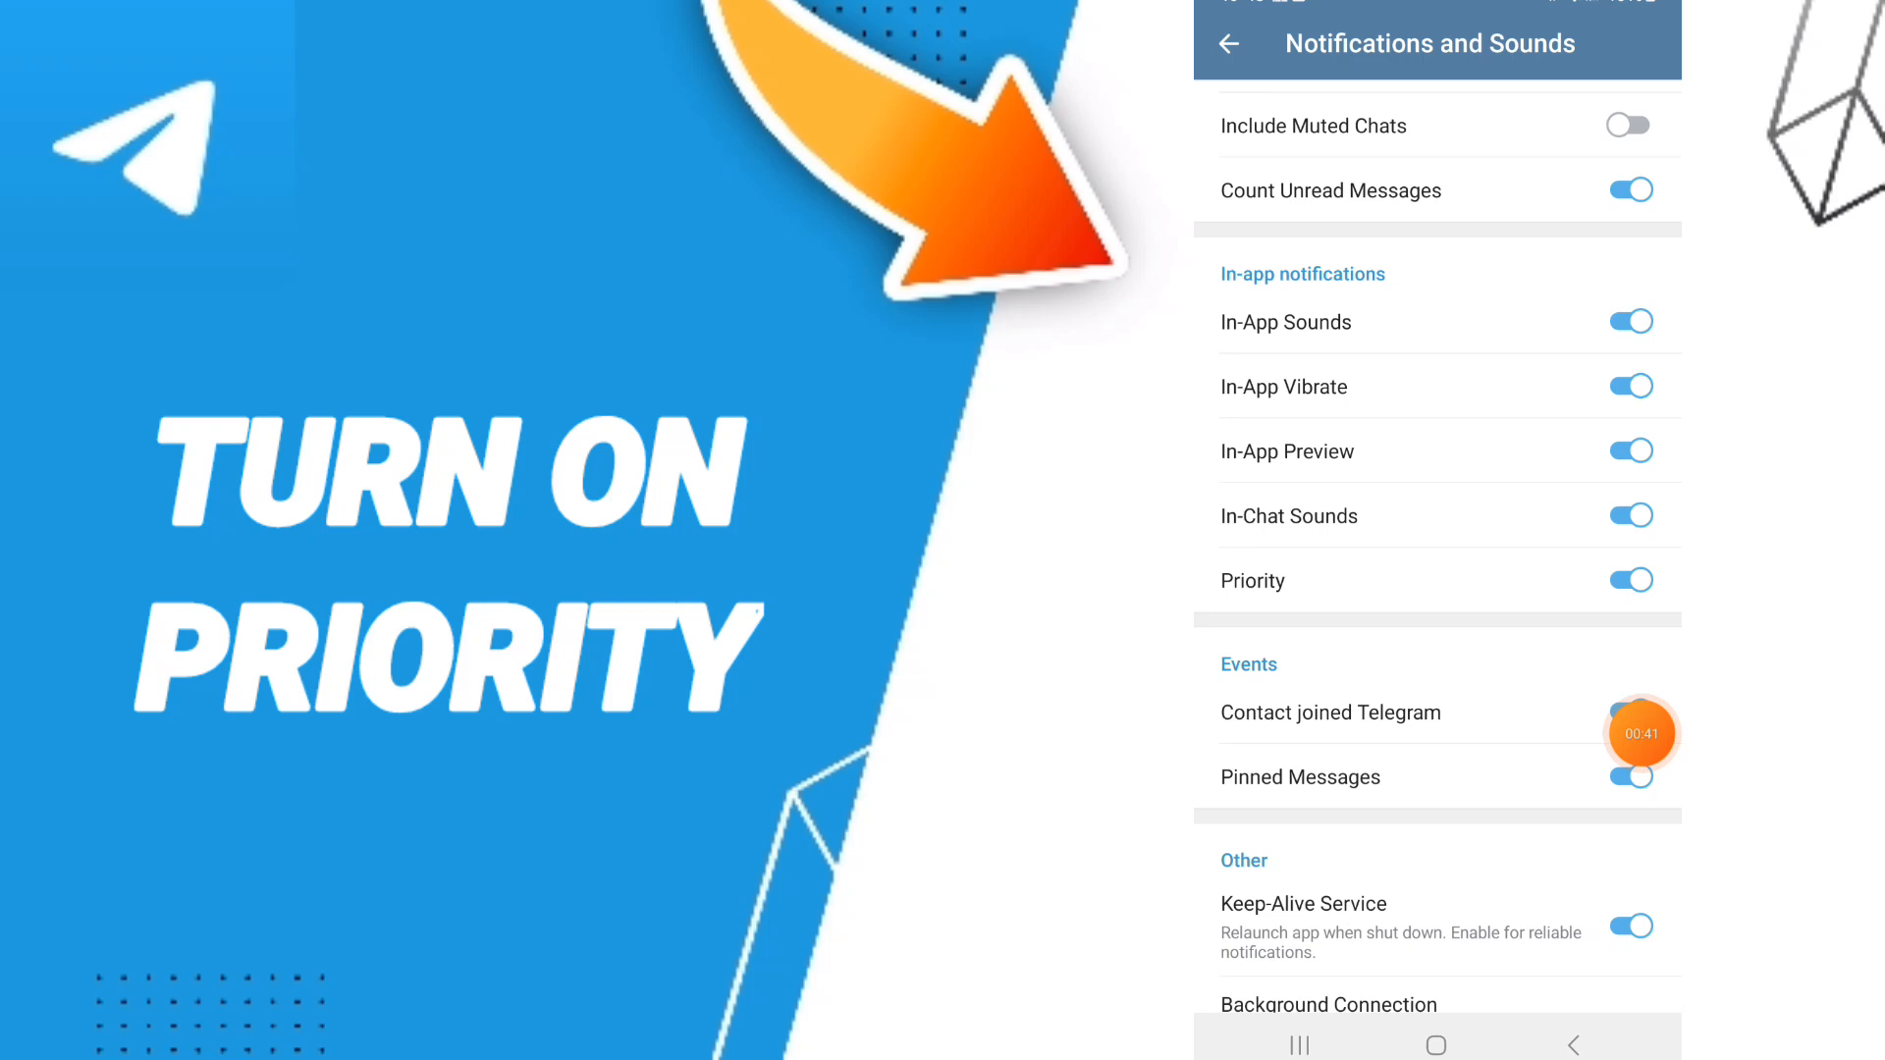